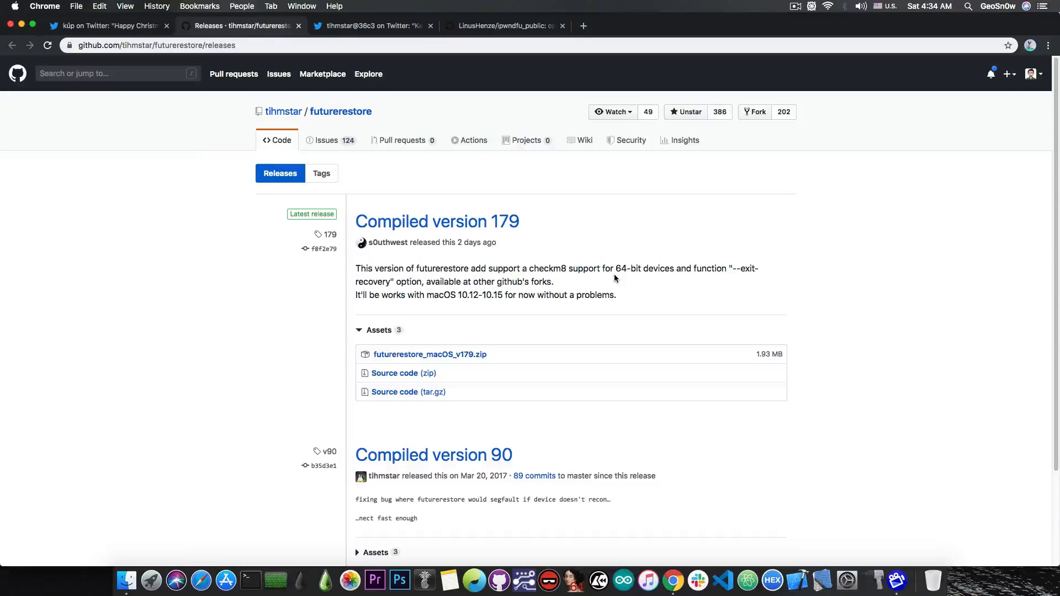
mouse_move(431, 316)
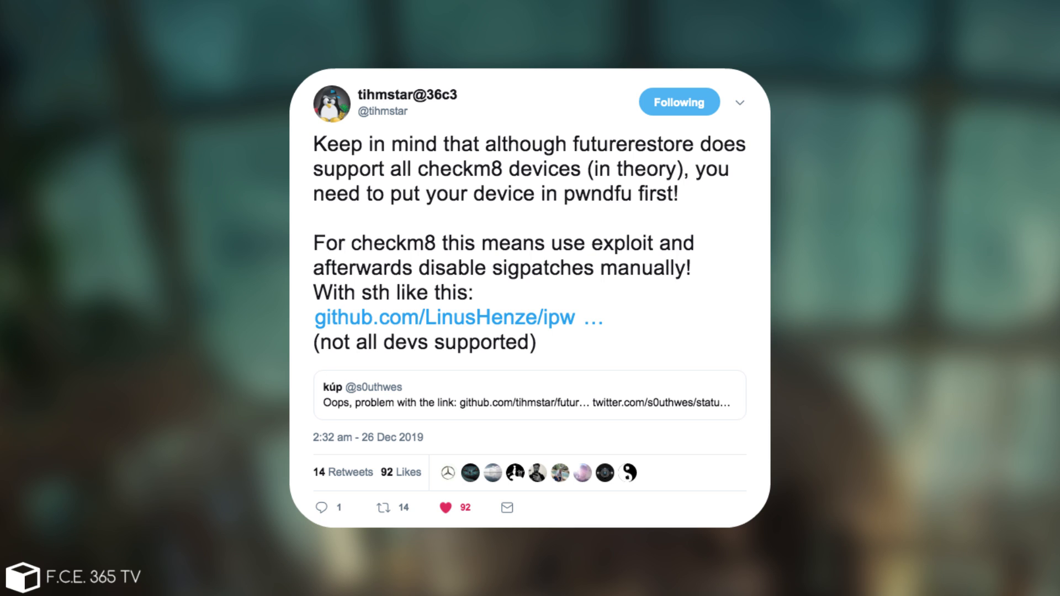
Scroll through the ipwndfu_public file list down to the checkm8 exploit files
left_click(442, 317)
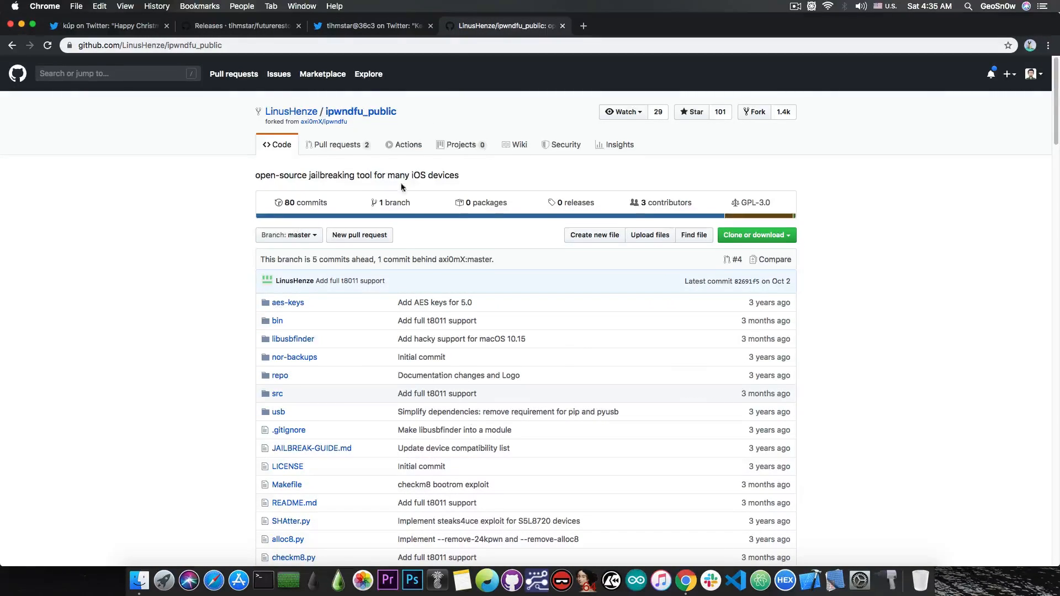
scroll("down", 3)
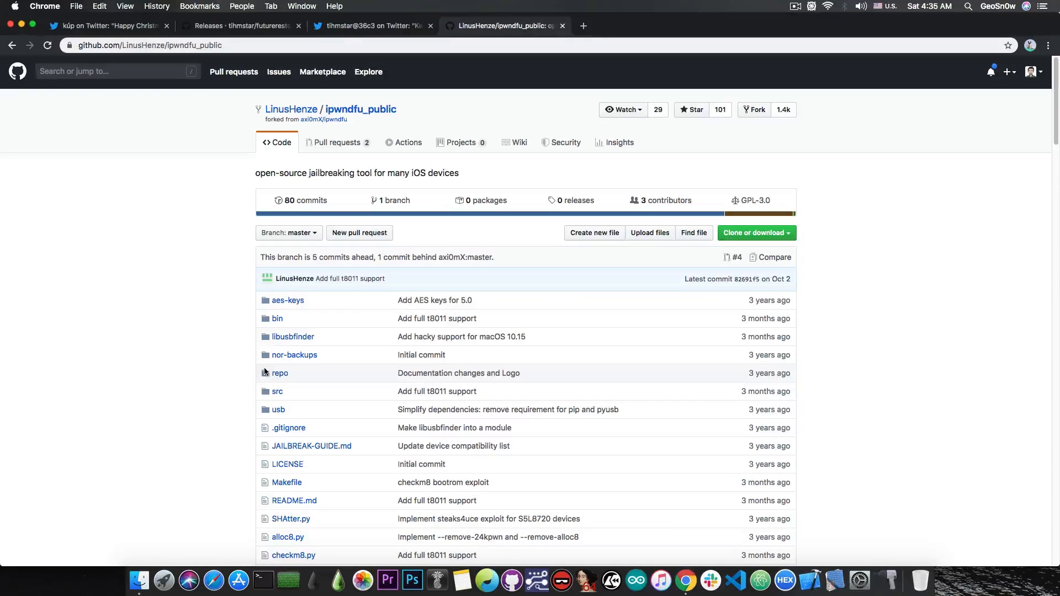
scroll("down", 3)
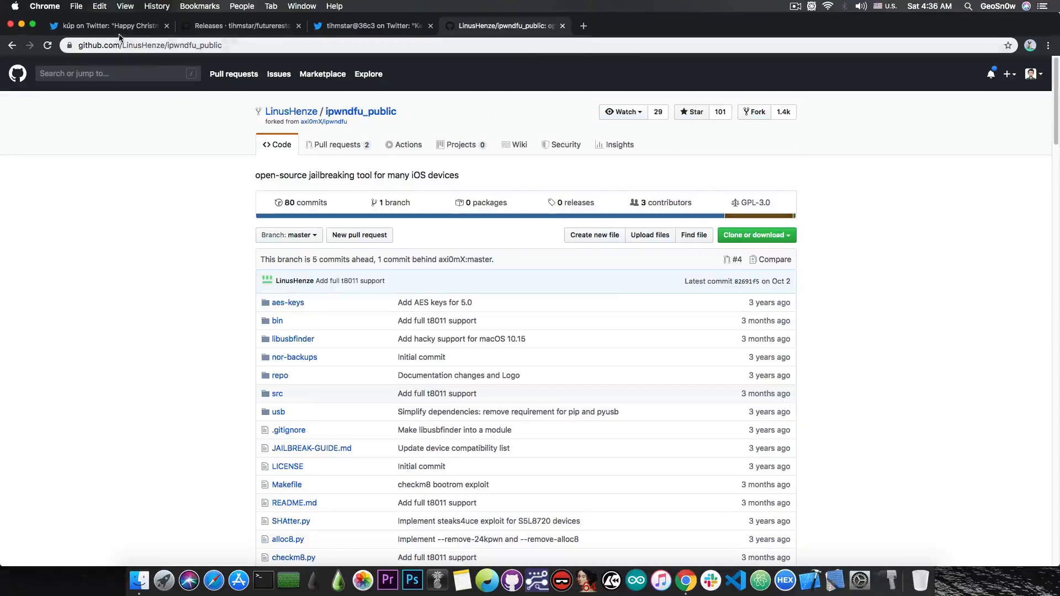
View s0uthwes's futurerestore v179 tweet, then tihmstar's tweet about putting devices in pwndfu
left_click(108, 26)
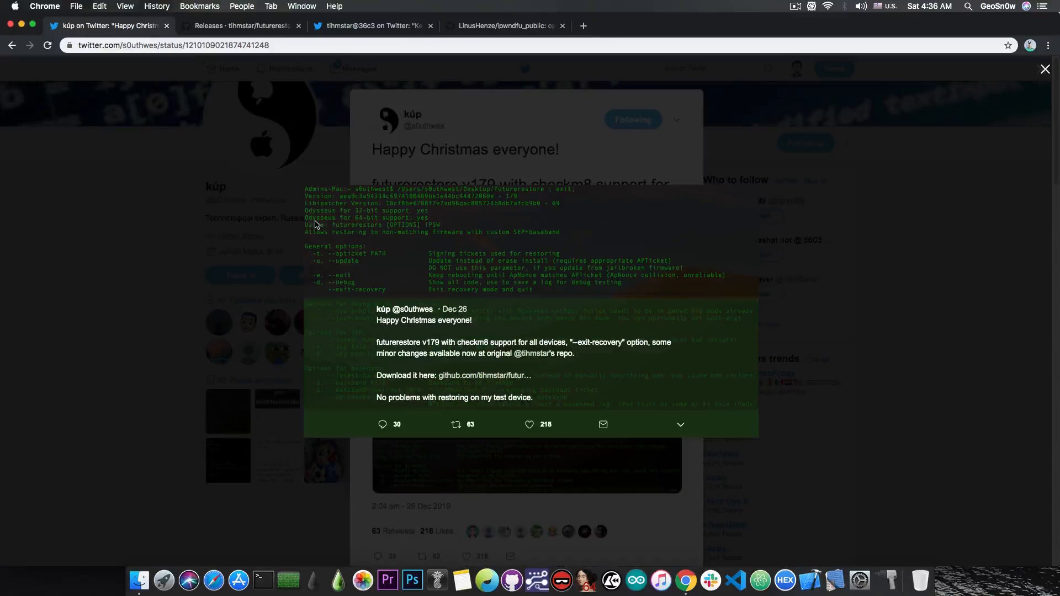
mouse_move(359, 226)
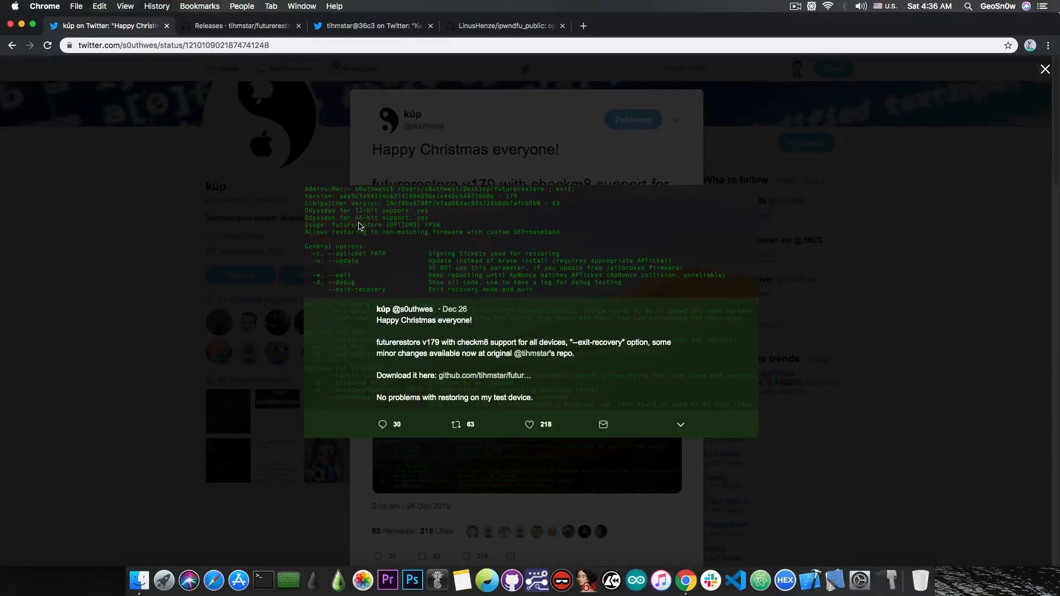
left_click(371, 26)
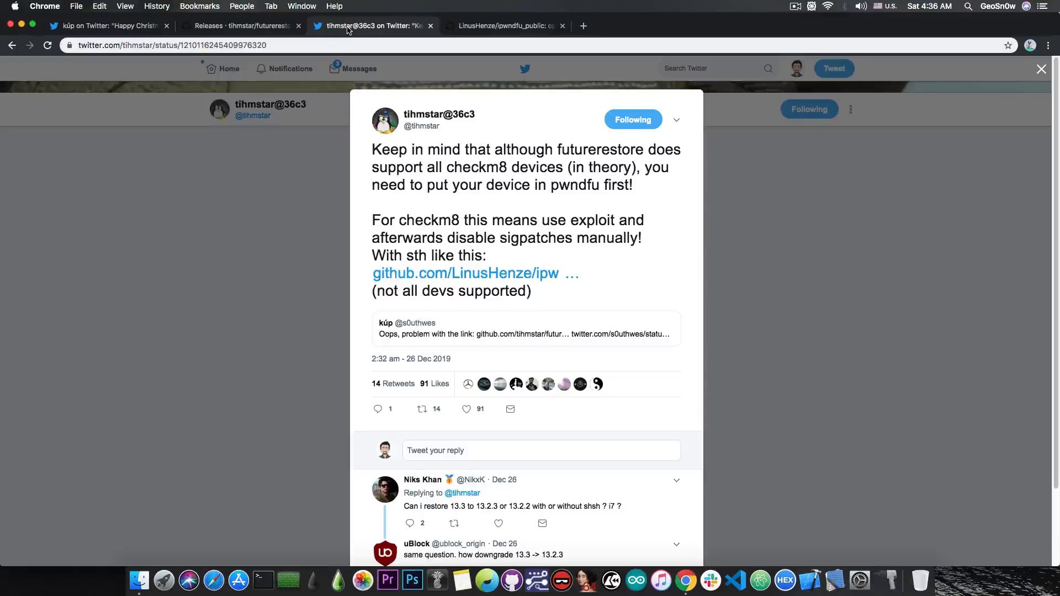
mouse_move(449, 160)
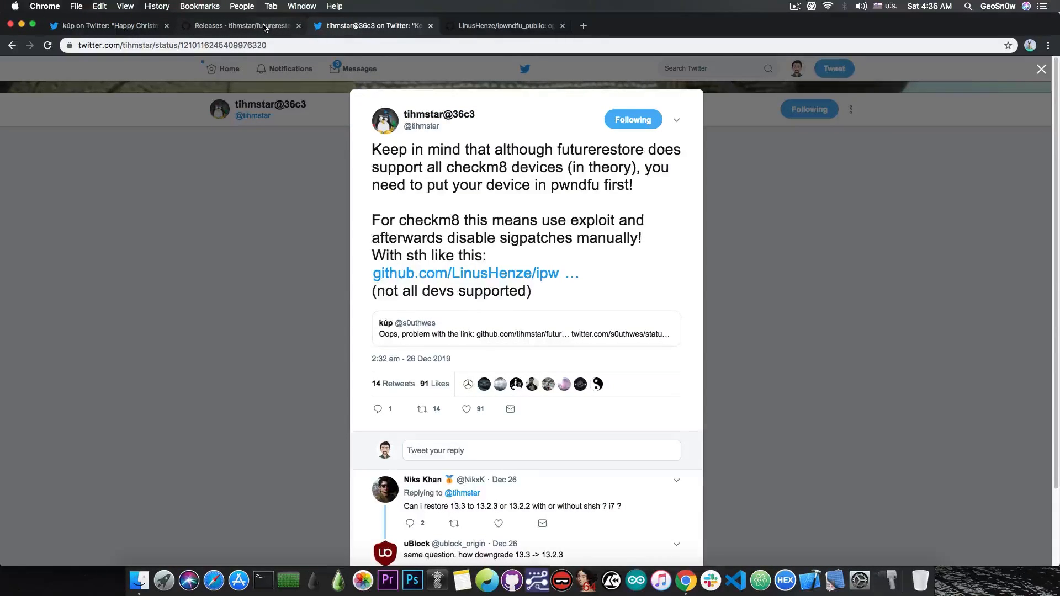
mouse_move(241, 25)
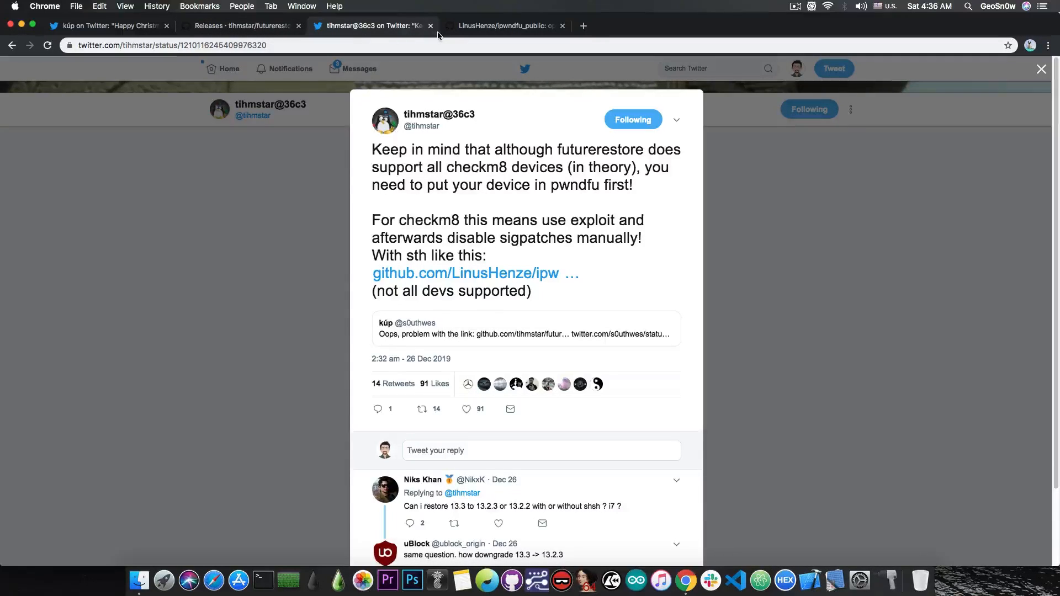
Switch back to LinusHenze's ipwndfu_public repository and scroll down its page
left_click(503, 26)
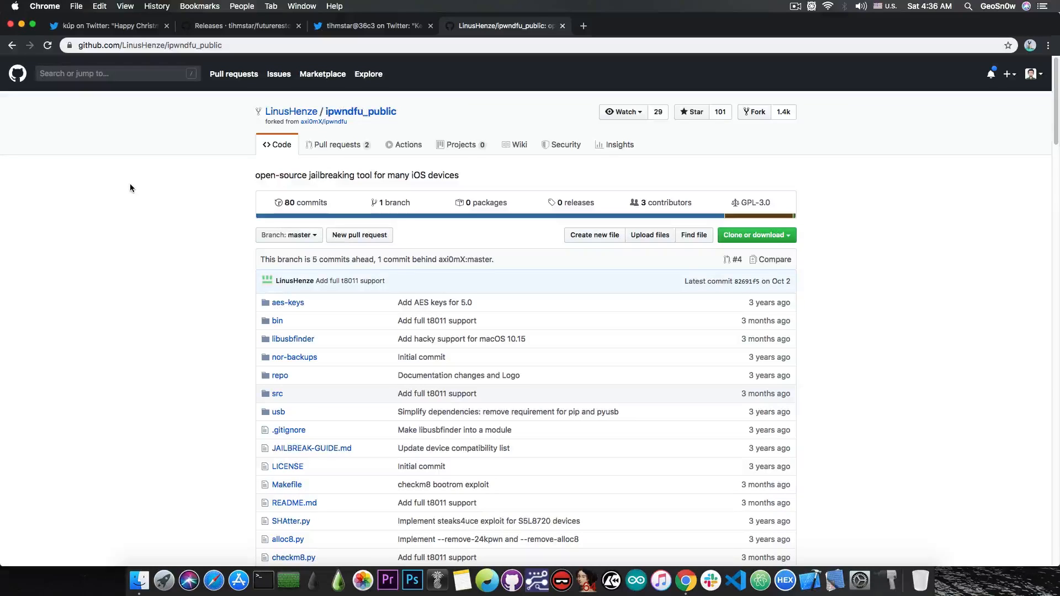
scroll("down", 3)
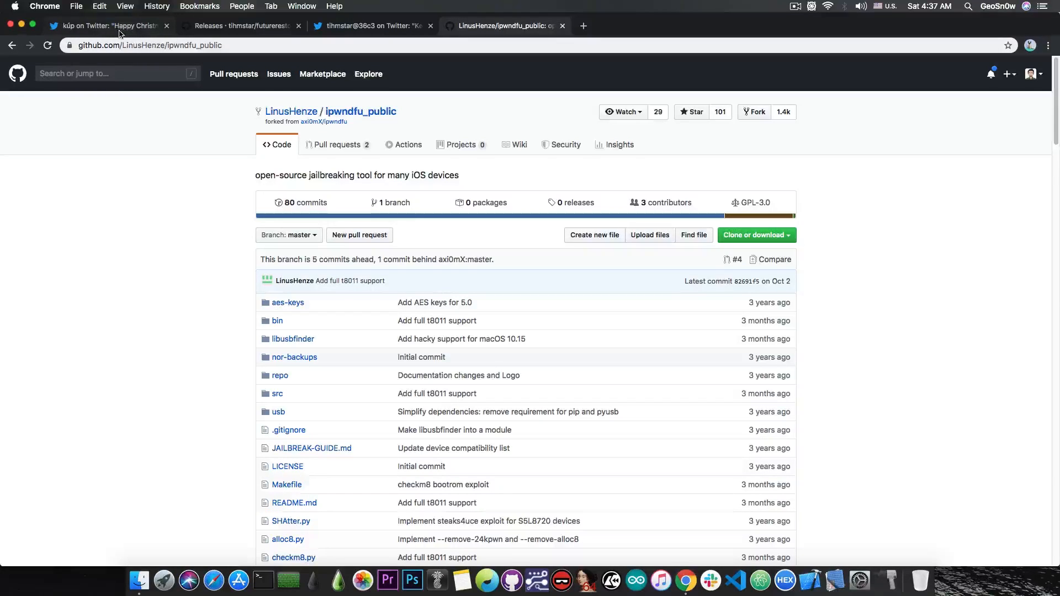
Show s0uthwes's Happy Christmas tweet about futurerestore v179 with checkm8 support
left_click(108, 26)
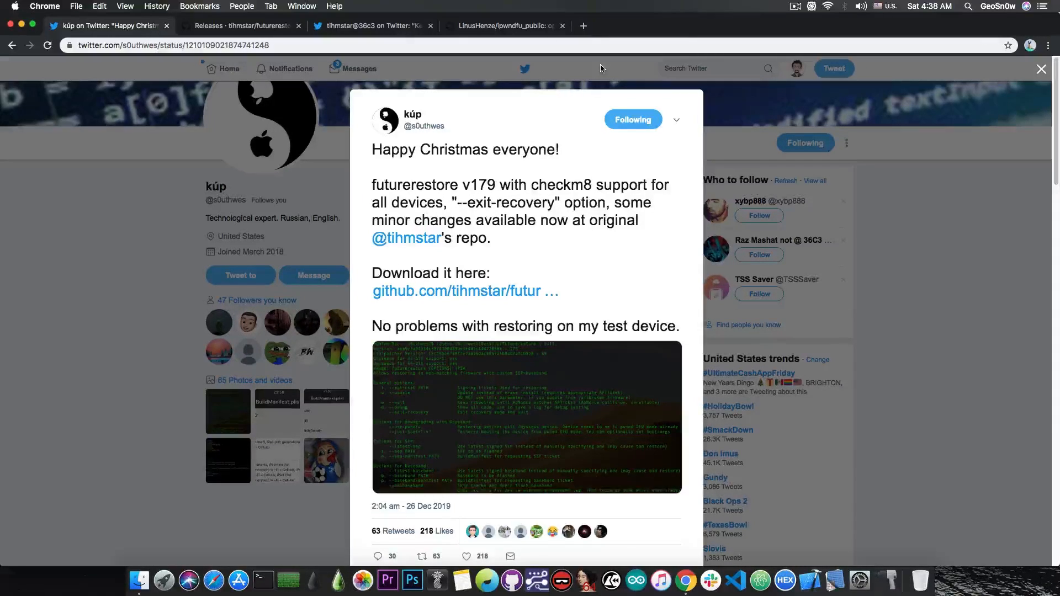
mouse_move(473, 99)
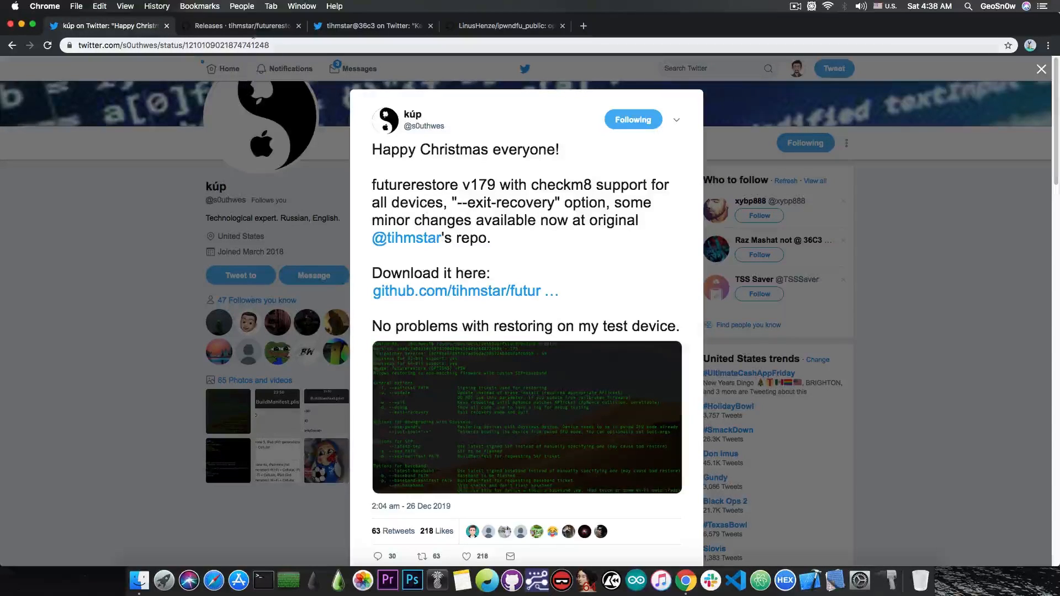
Show the futurerestore Compiled version 179 release with its macOS zip asset
left_click(240, 26)
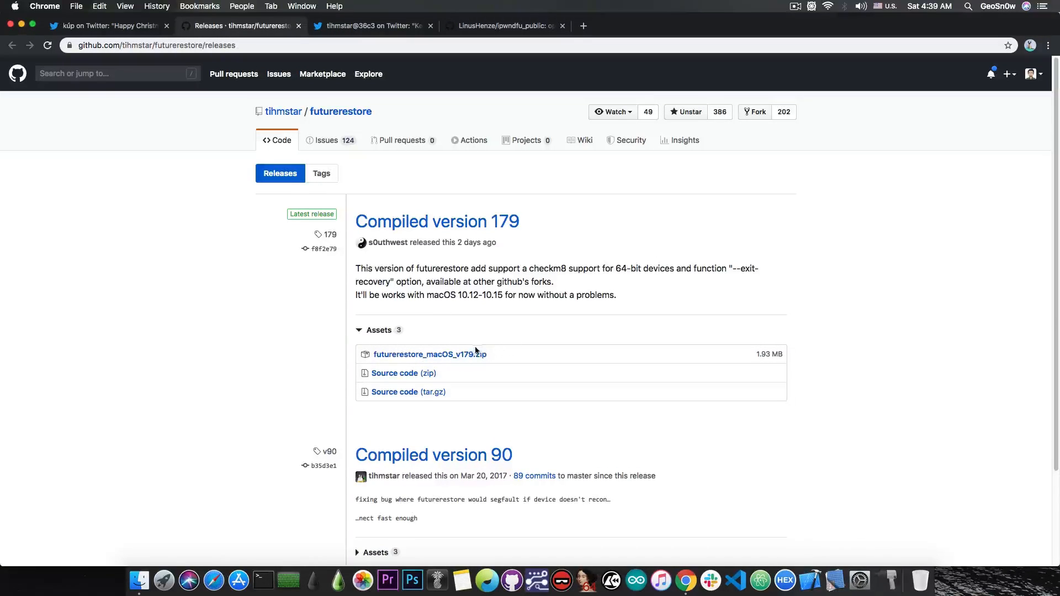
mouse_move(429, 354)
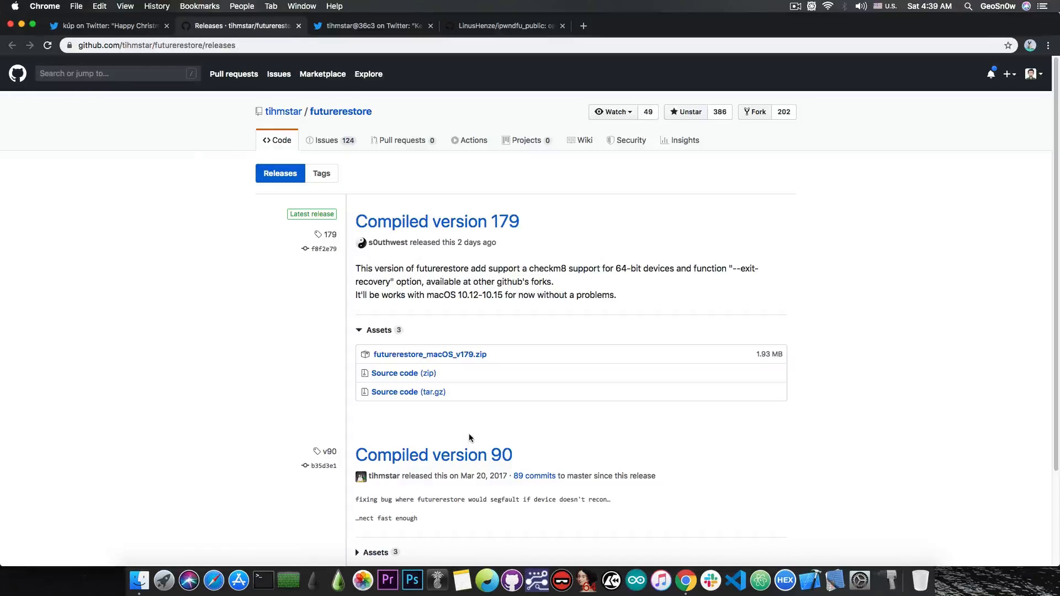
mouse_move(521, 385)
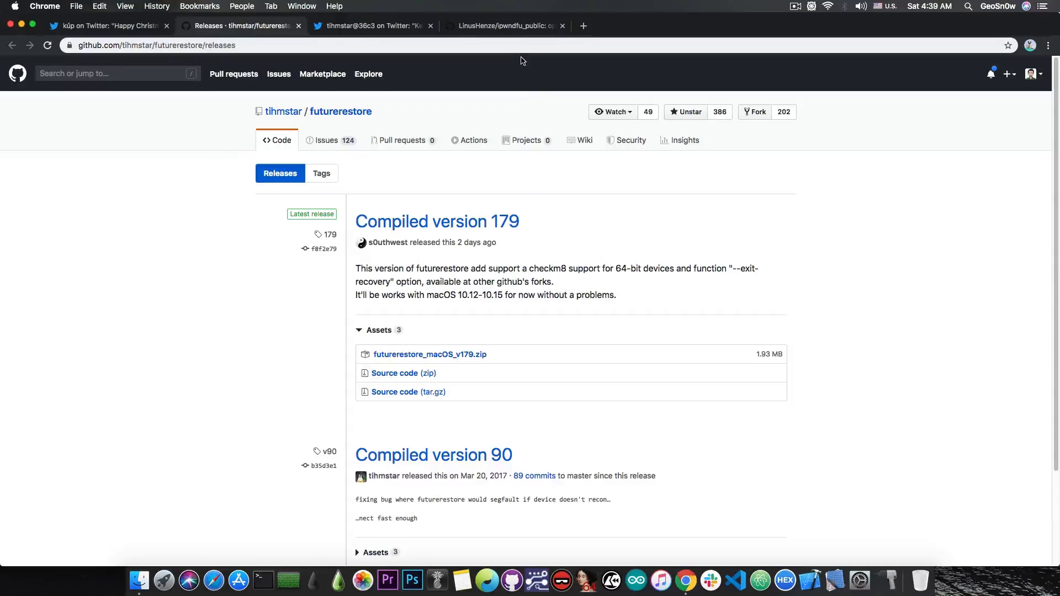
Scroll the ipwndfu_public README to the About this fork and checkm8 sections
left_click(503, 26)
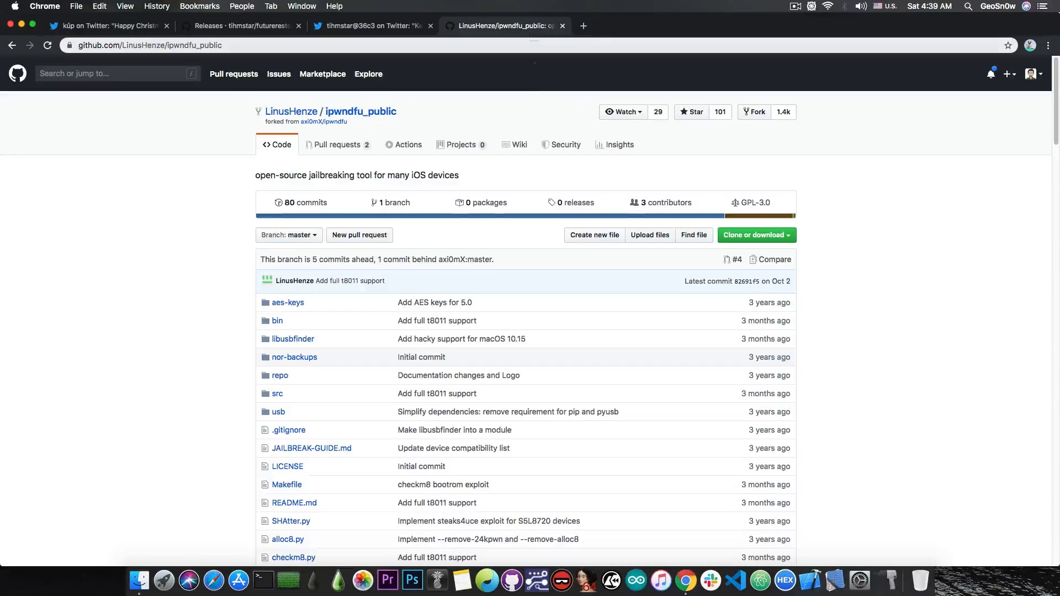
scroll("down", 3)
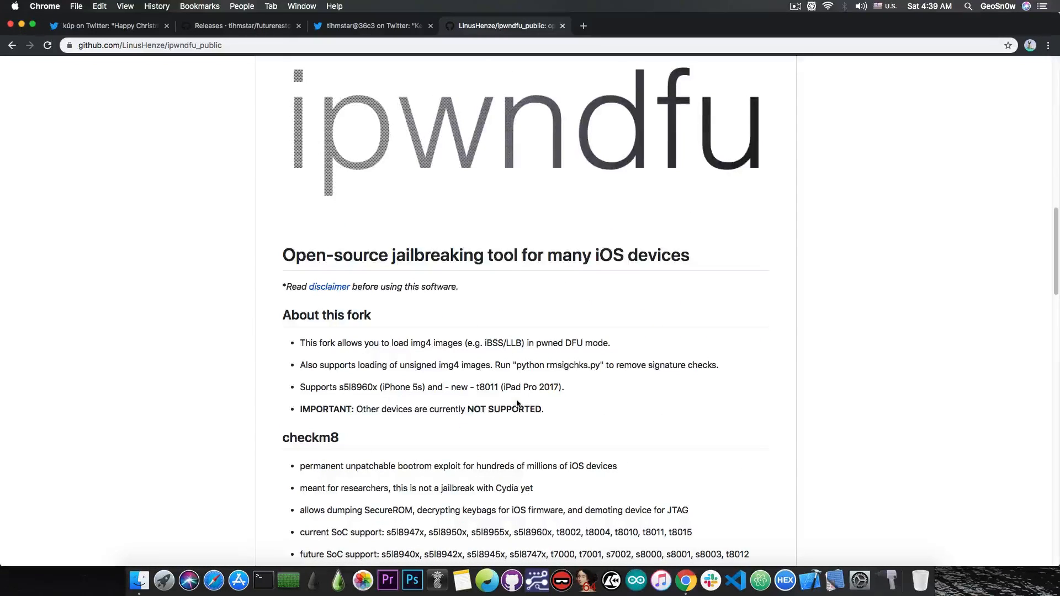
scroll("down", 3)
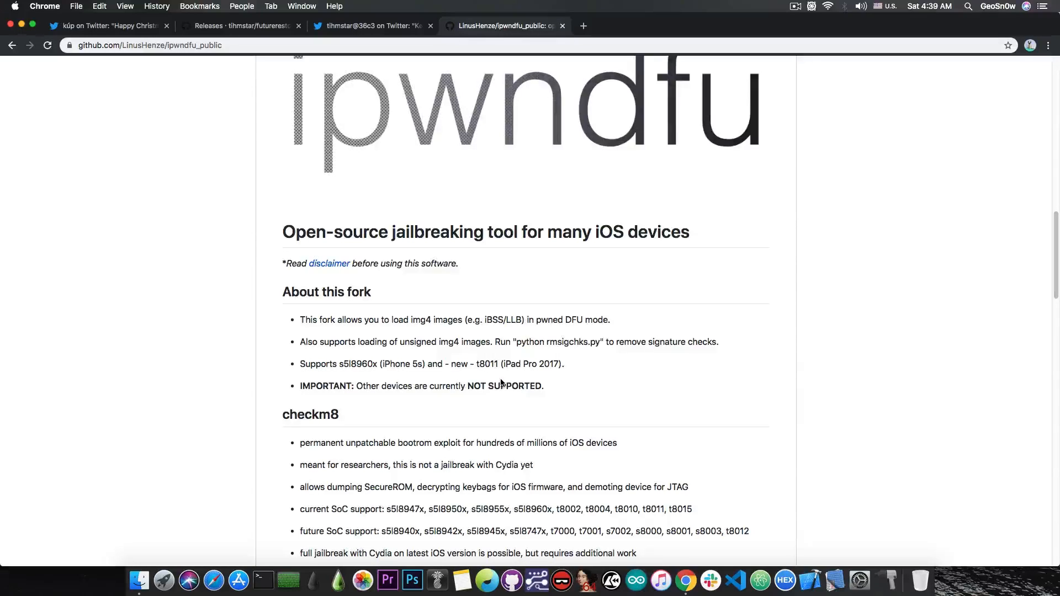
mouse_move(524, 398)
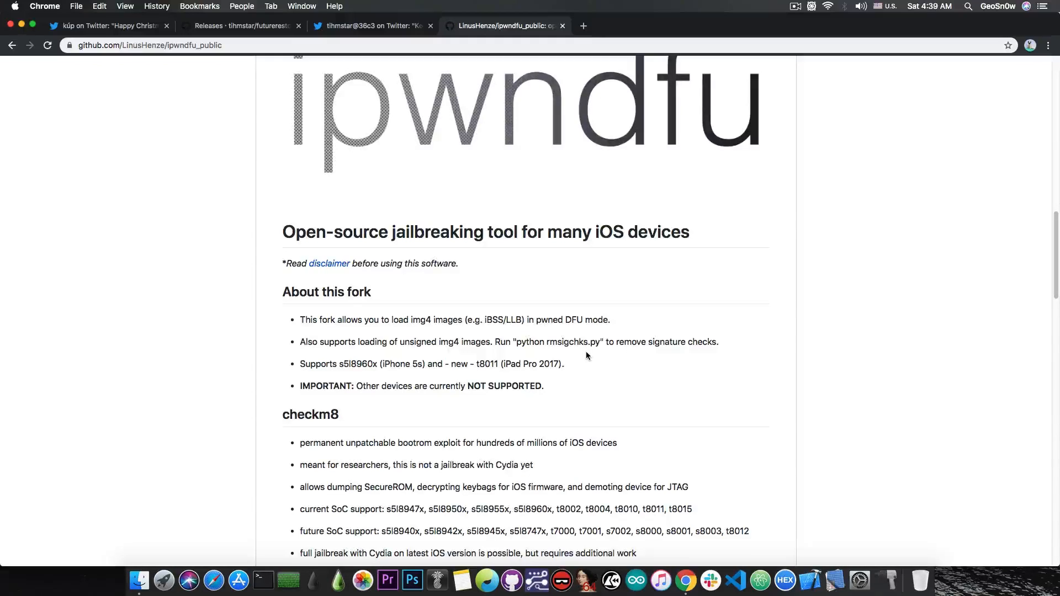
Return to s0uthwes's Christmas tweet with the futurerestore v179 download link
left_click(101, 24)
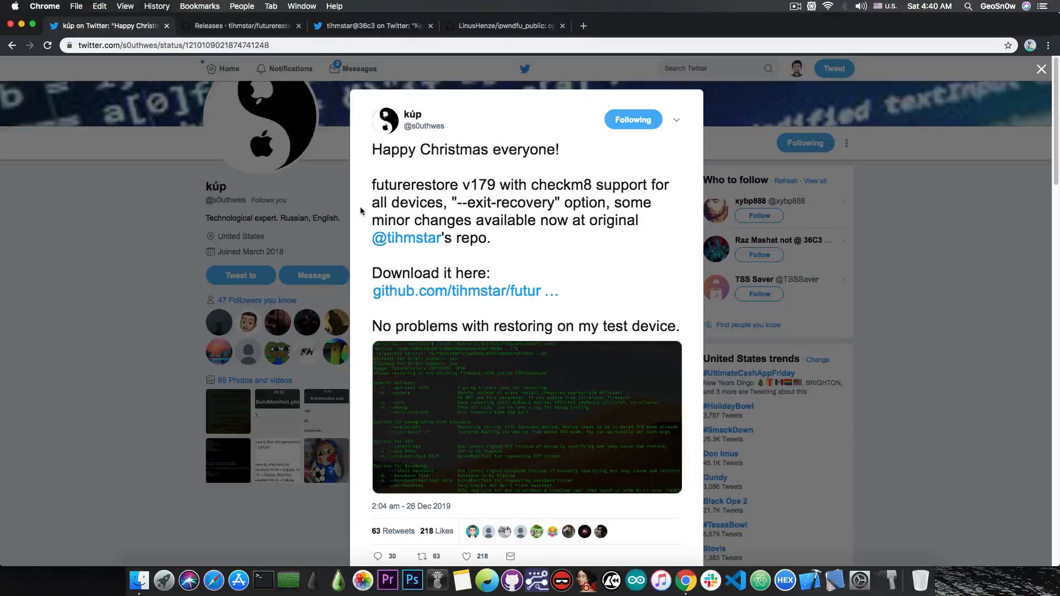
mouse_move(351, 203)
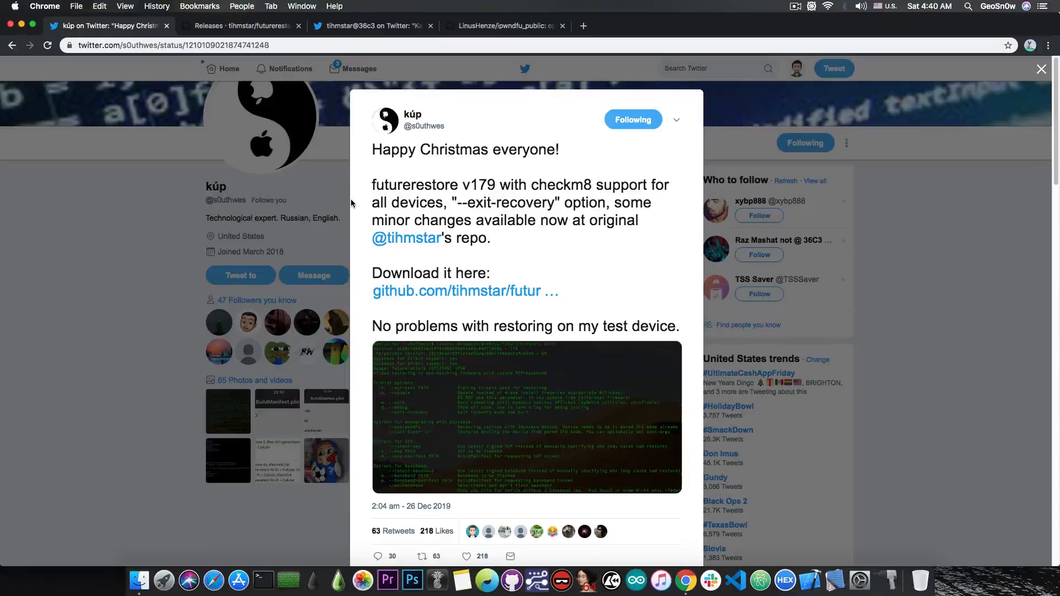
mouse_move(334, 172)
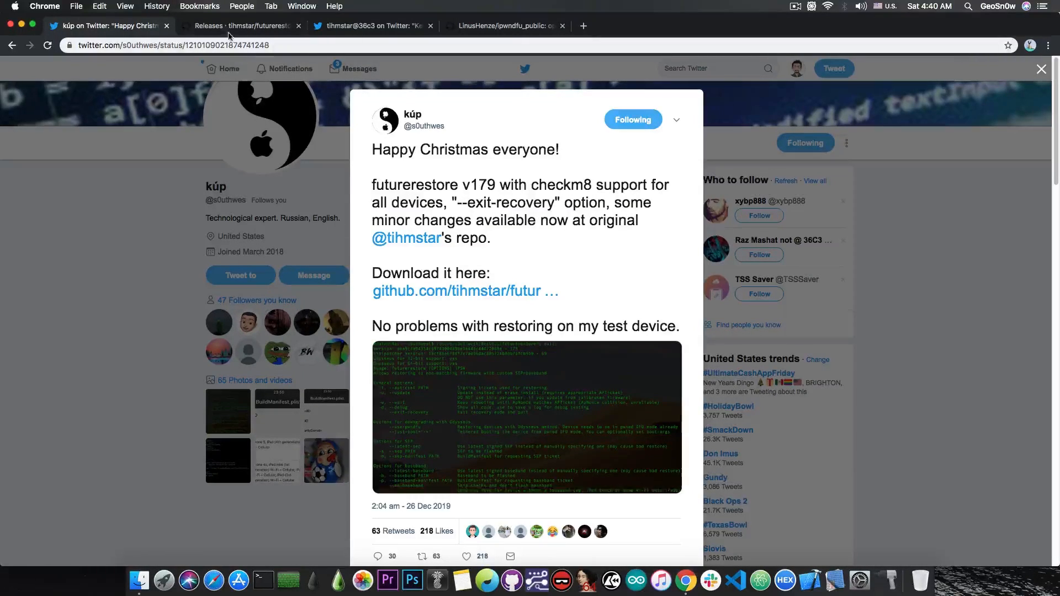
Download futurerestore_macOS_v179.zip from the release assets and save it to the Desktop
left_click(240, 26)
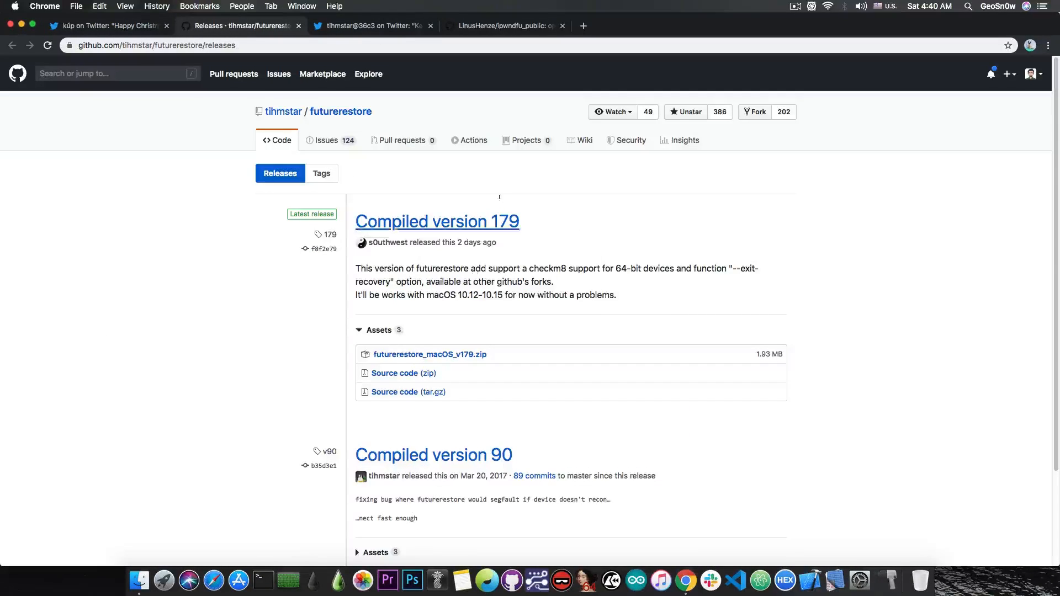
mouse_move(429, 354)
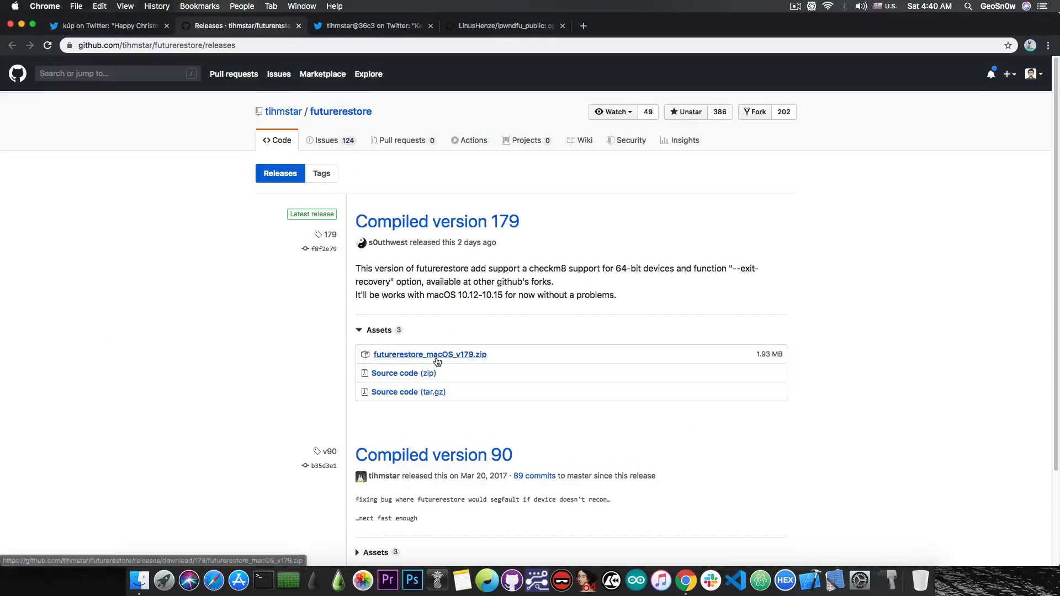
left_click(429, 354)
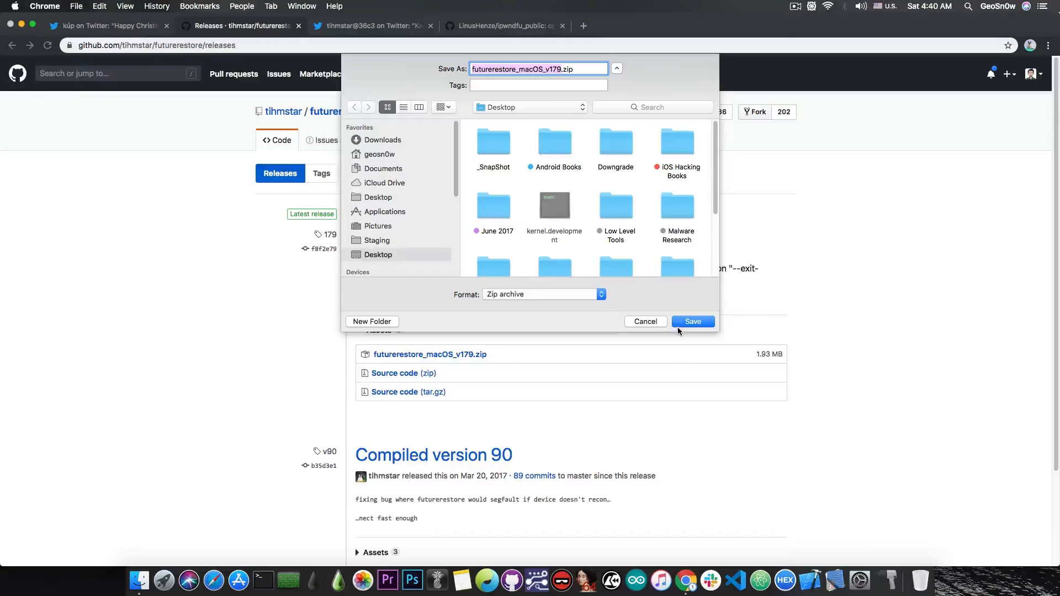
left_click(692, 321)
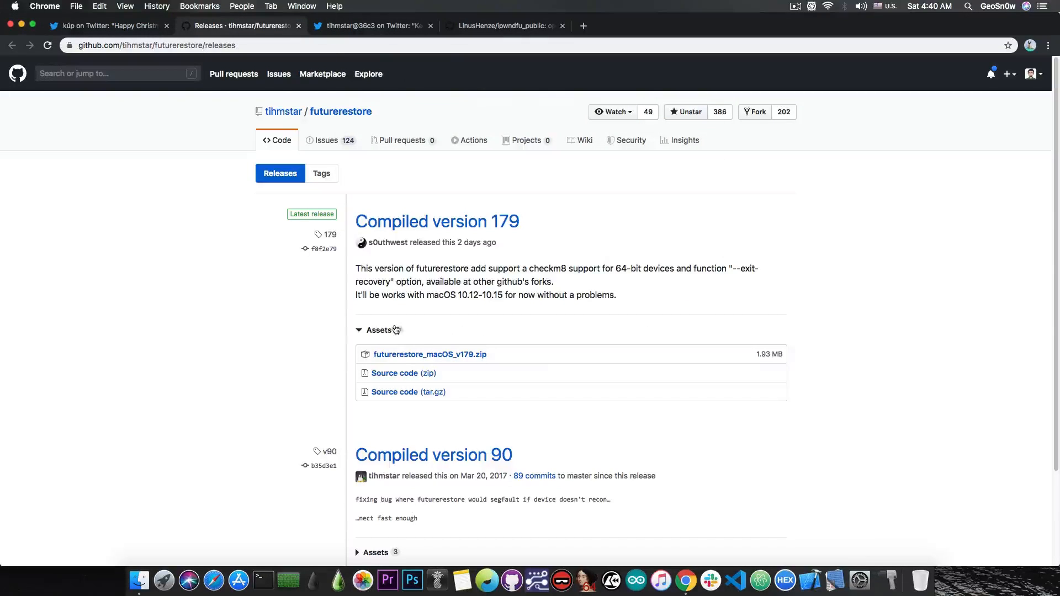